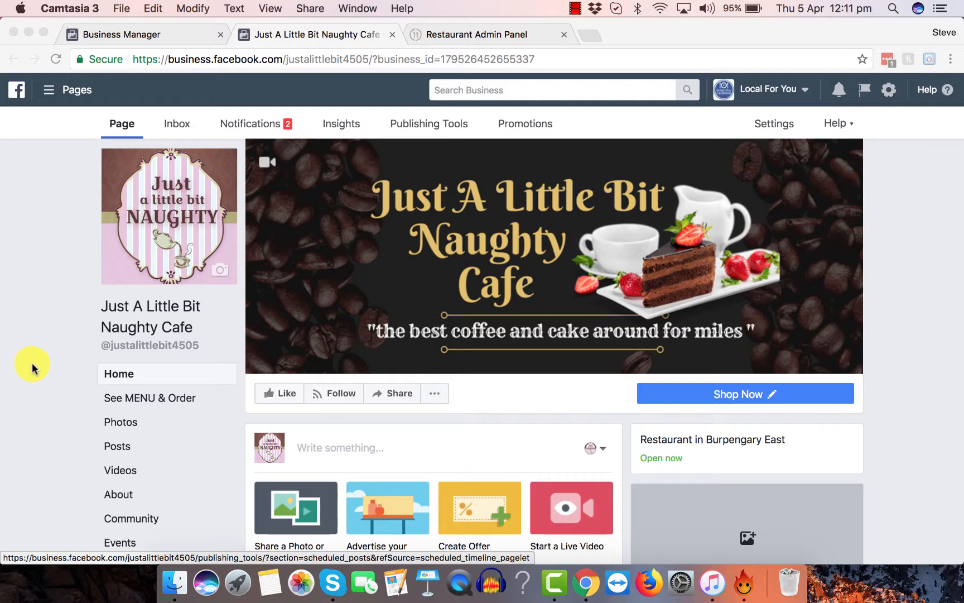
Scroll the Just A Little Bit Naughty Cafe page and open the 'Write something...' post composer
scroll(down, 3)
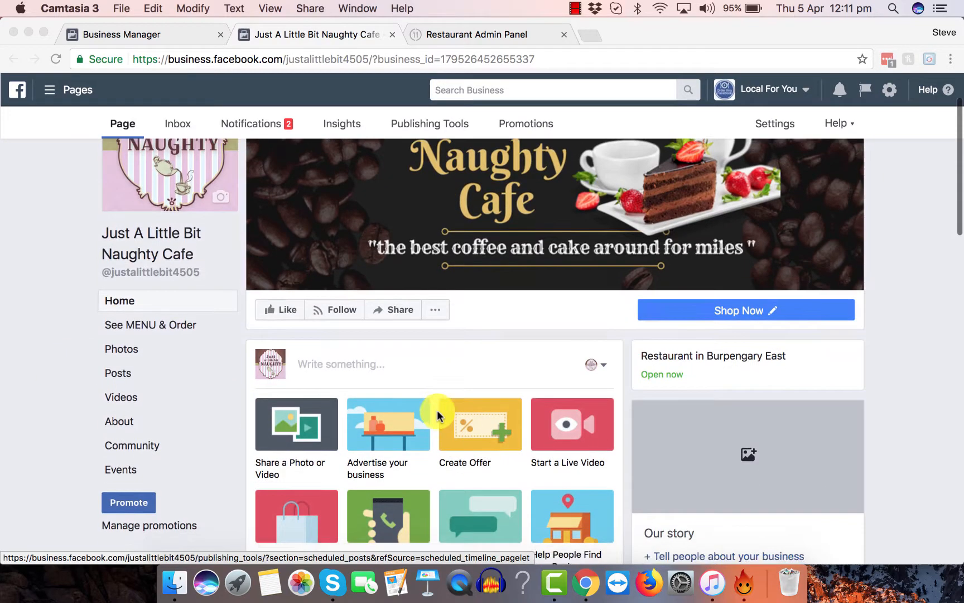
scroll(up, 3)
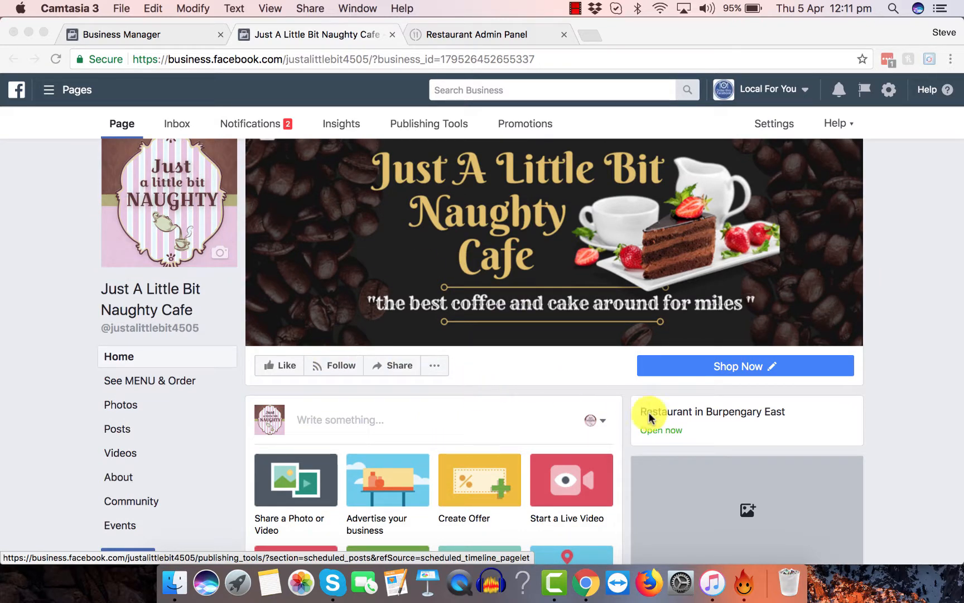
scroll(down, 3)
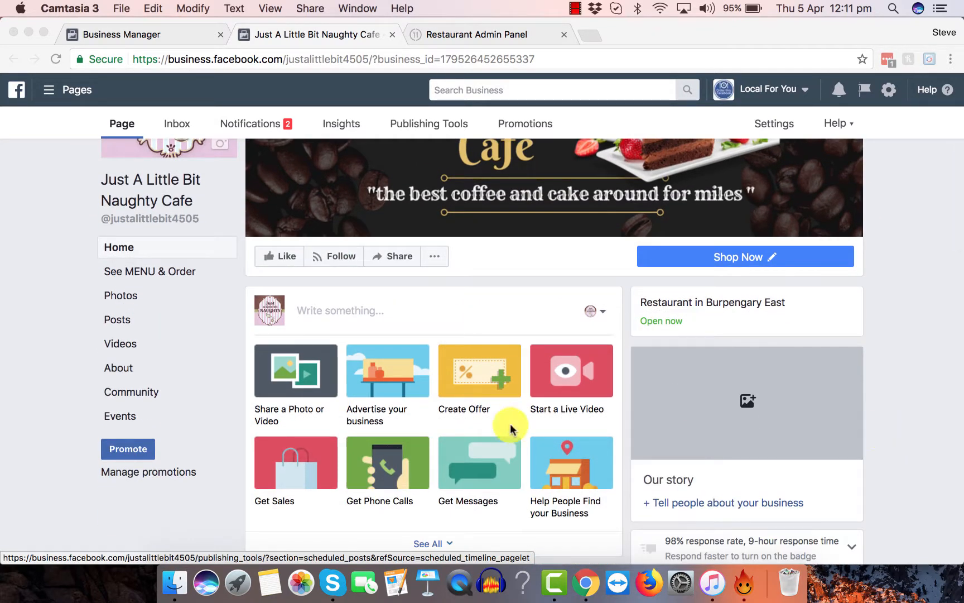
click(338, 310)
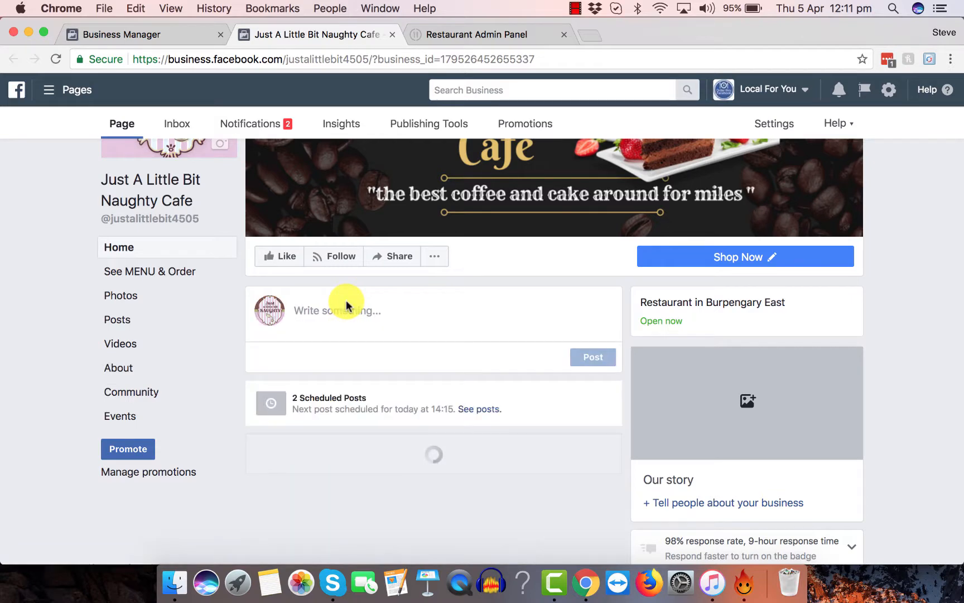
Type 'Purchase a lunch time special from our menu' into the post composer
click(344, 311)
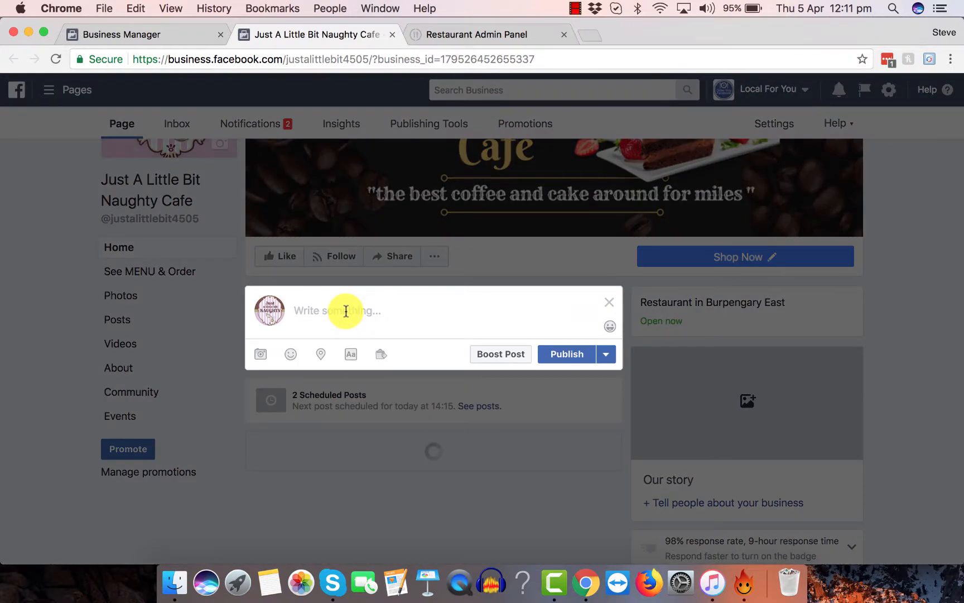
text(Purcahs)
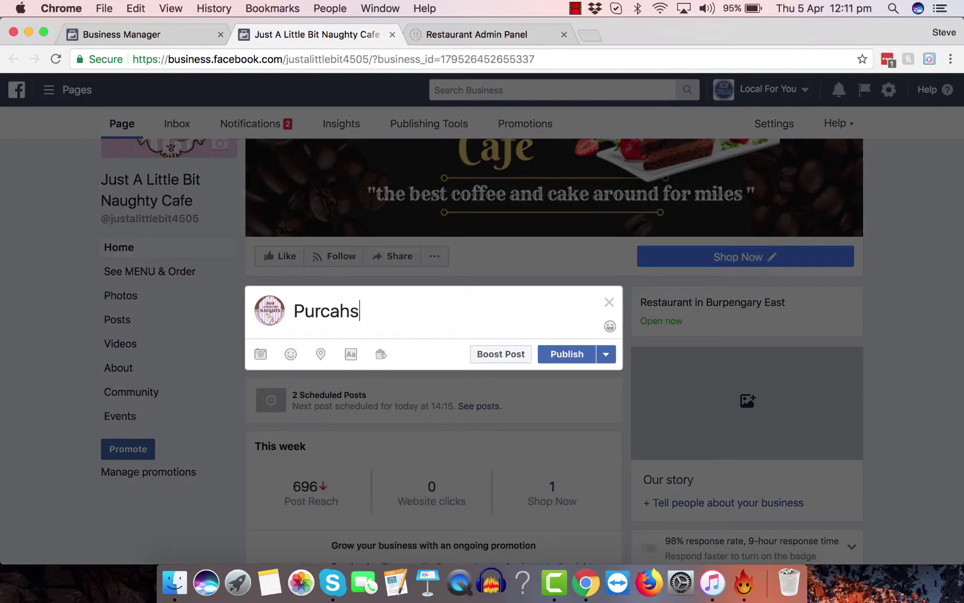
key(Backspace)
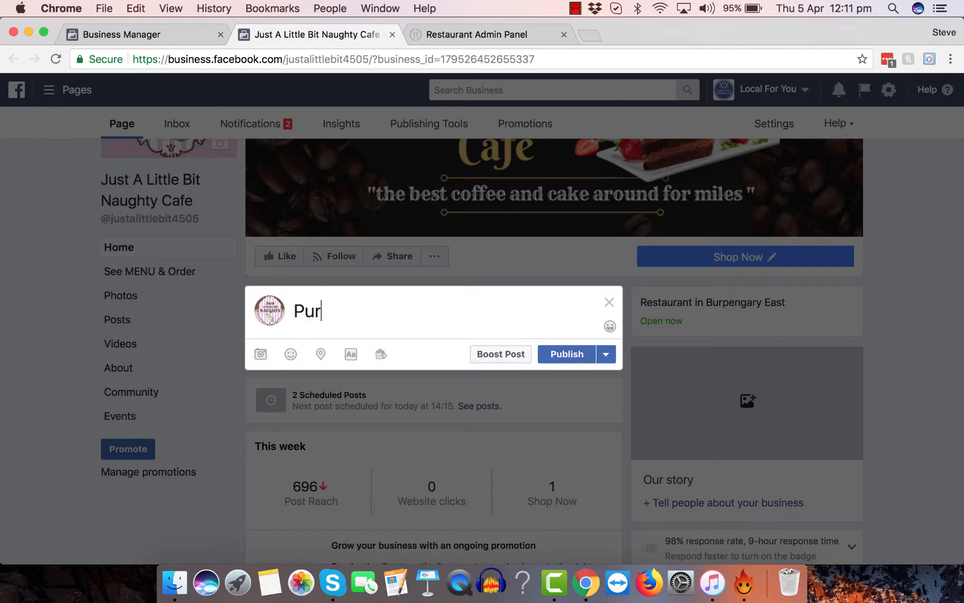
text(chase a)
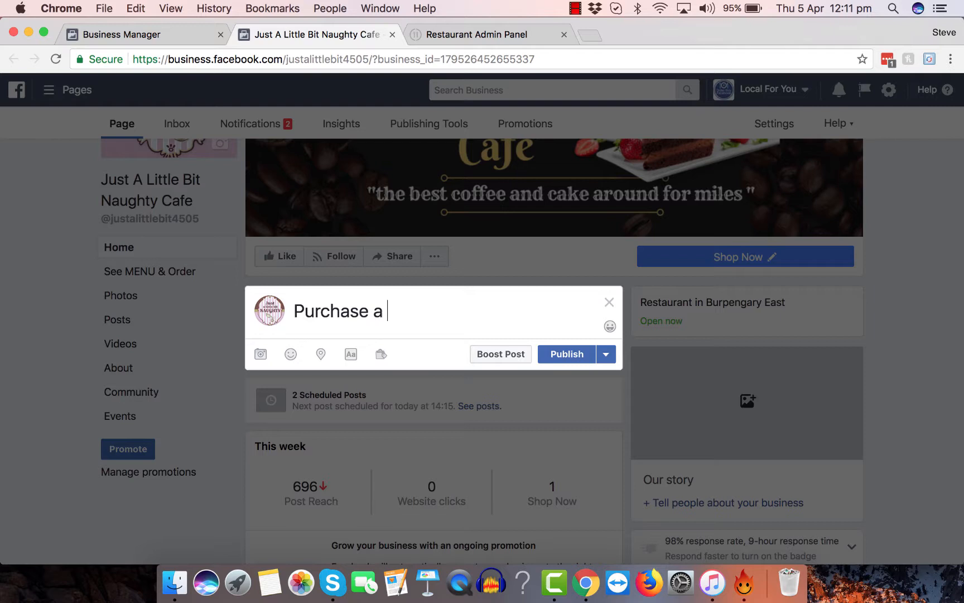
text(lunch)
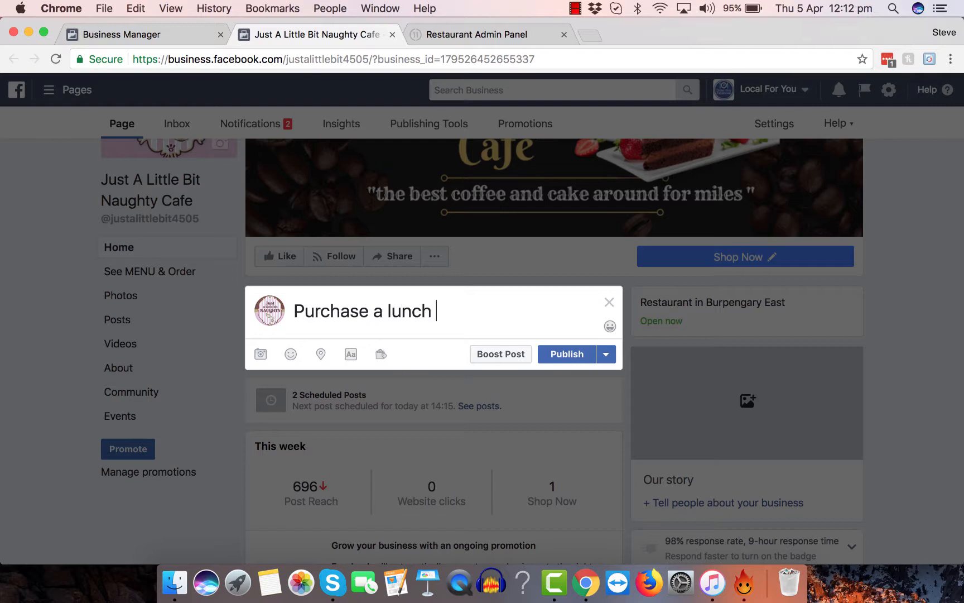
text(time spei)
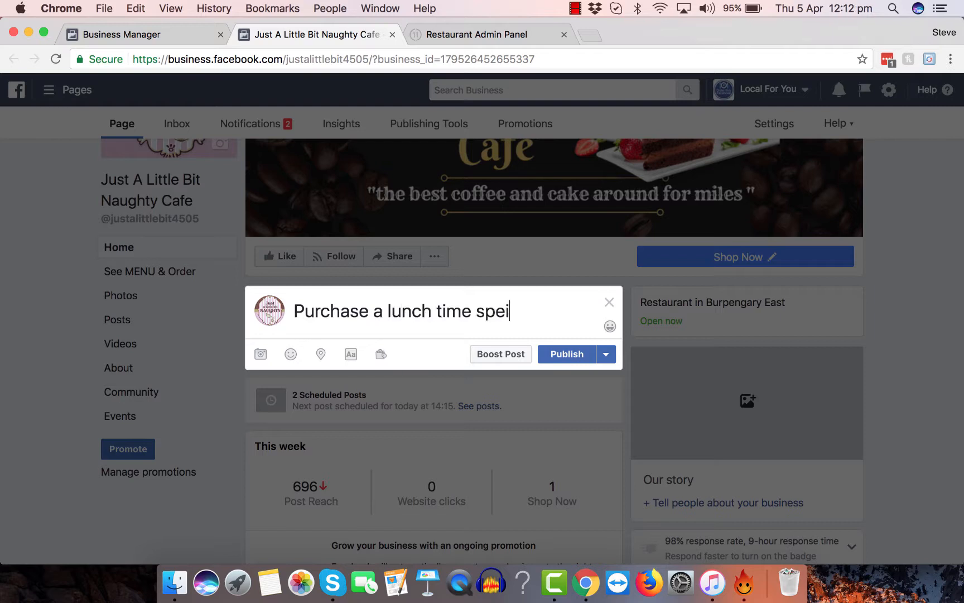
key(backspace)
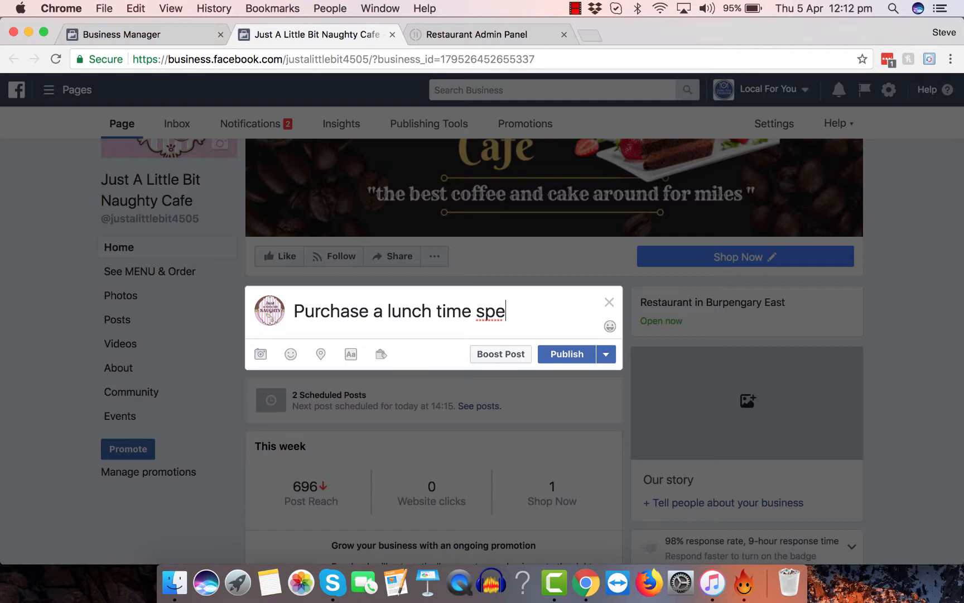
text(cial from)
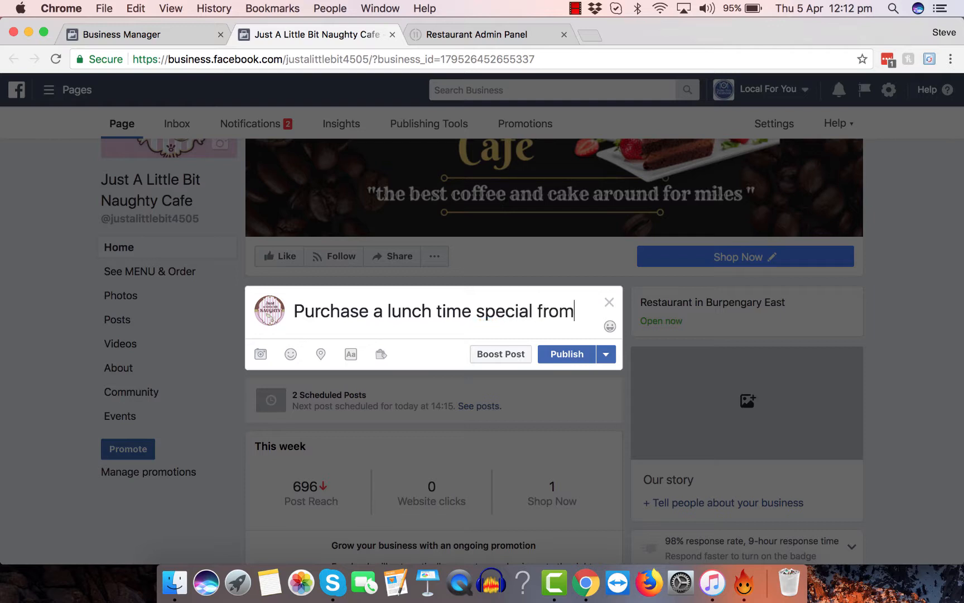
text(our menu)
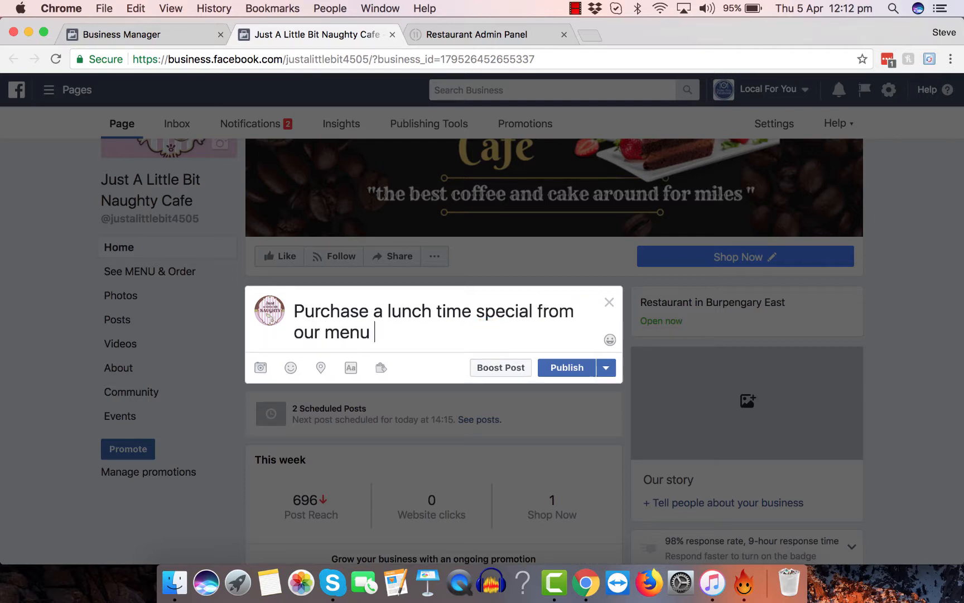
Add 'and get a free 600ml drink' and insert 'online' before 'menu'
text(and)
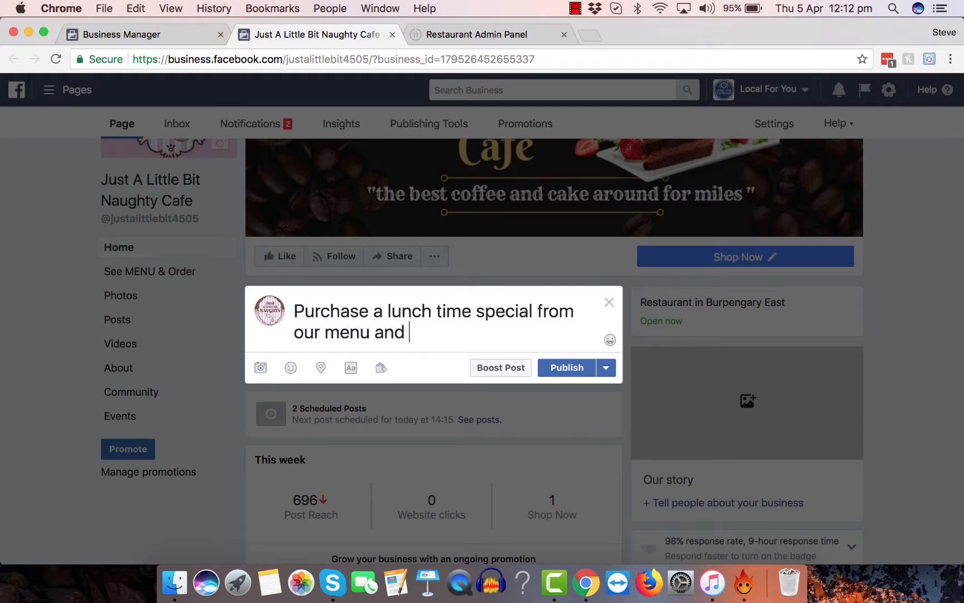
text(get a fr)
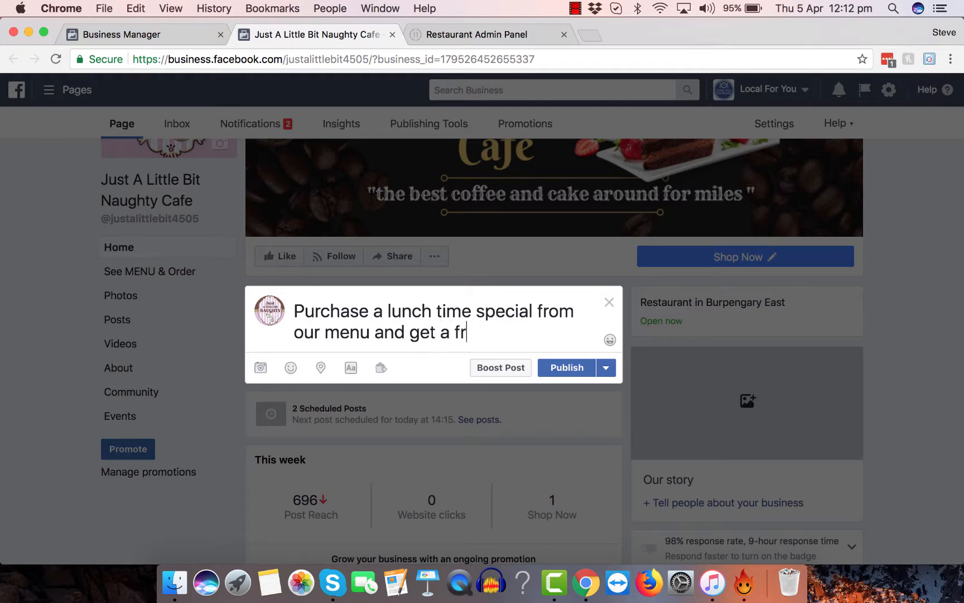
text(ee 60)
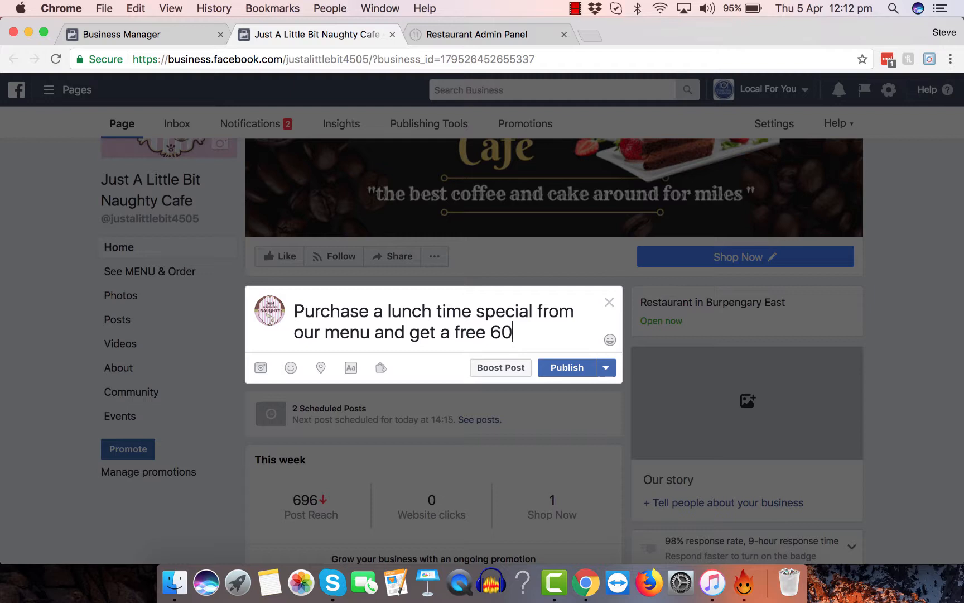
text(0ml d)
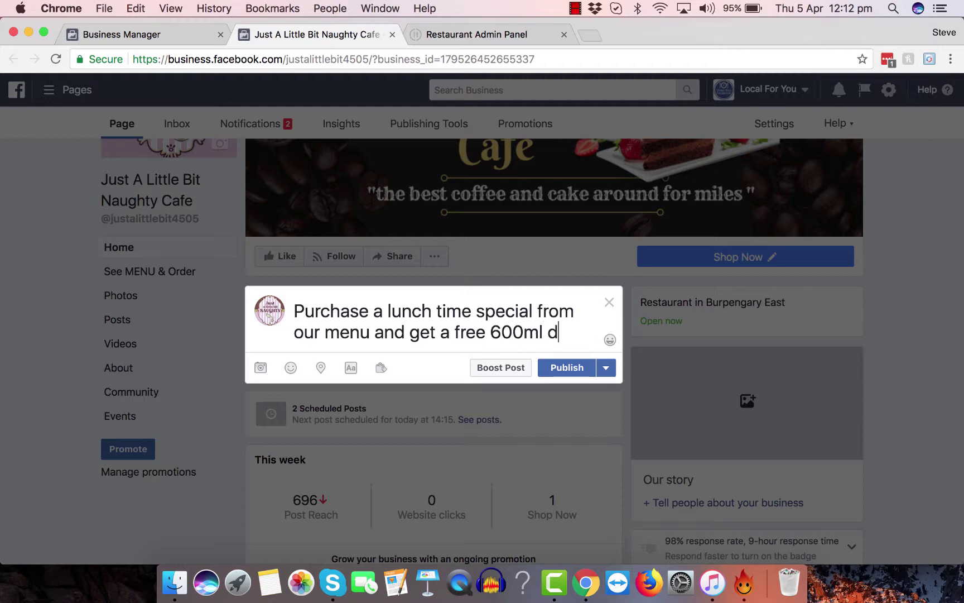
text(rink)
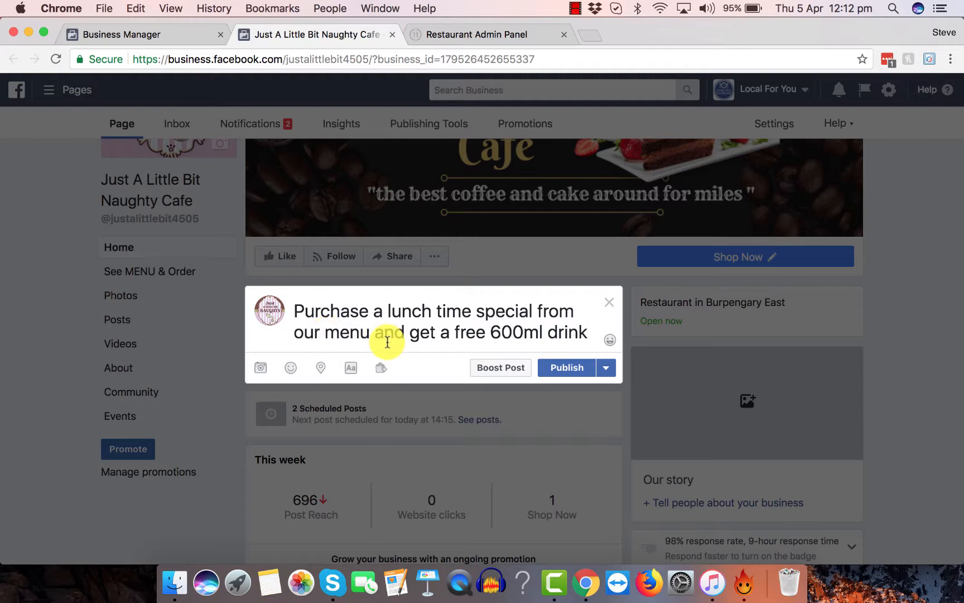
text(onlinr)
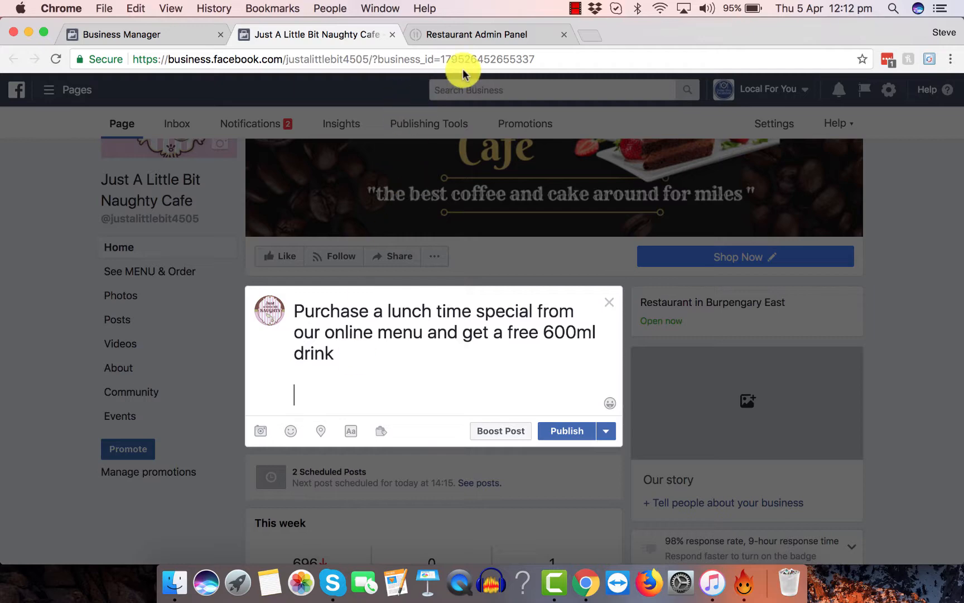
Switch to the MobileFoodCo Restaurant Admin Panel and scroll the setup sidebar to Publishing
click(487, 34)
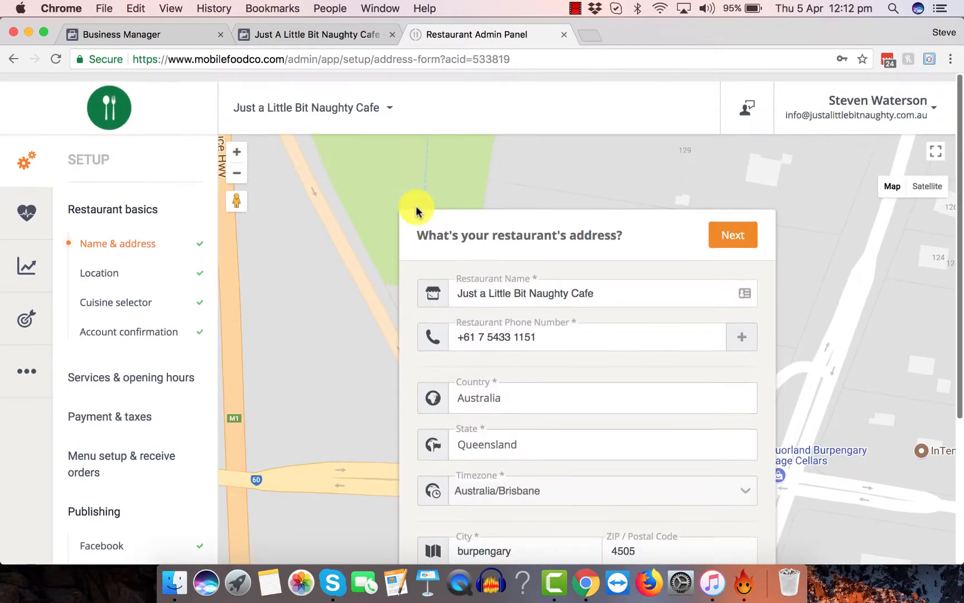
scroll(down, 3)
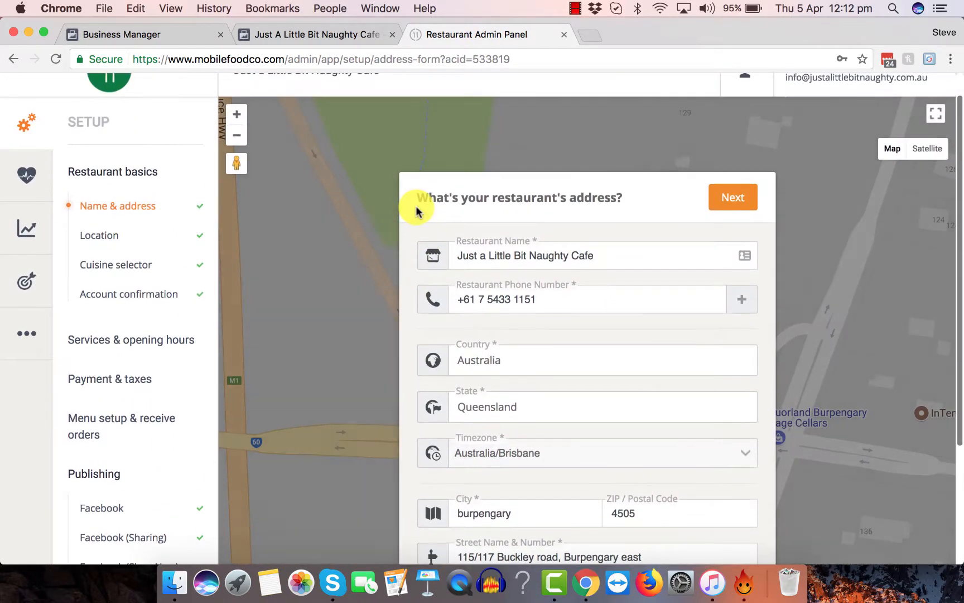
scroll(down, 3)
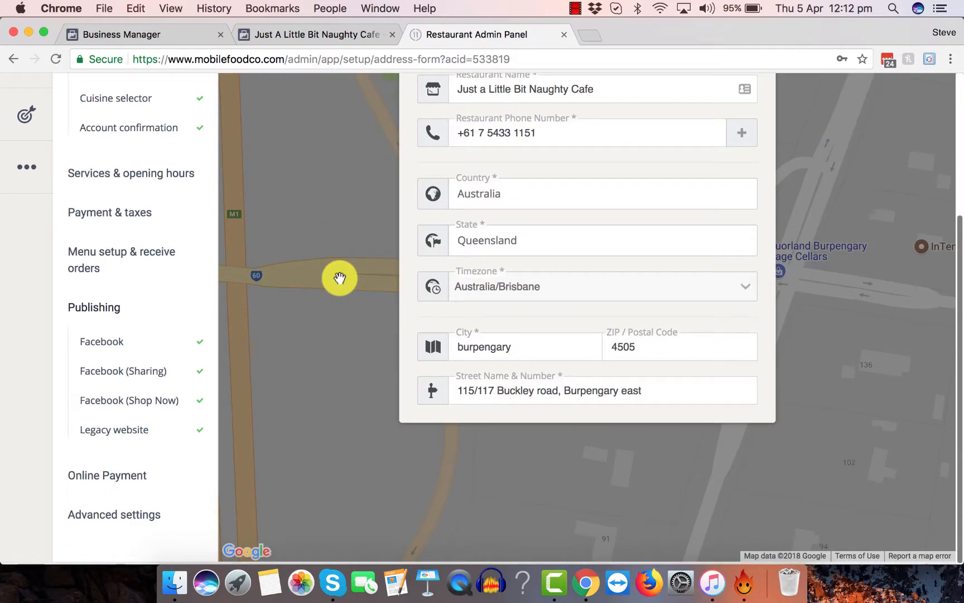
scroll(up, 3)
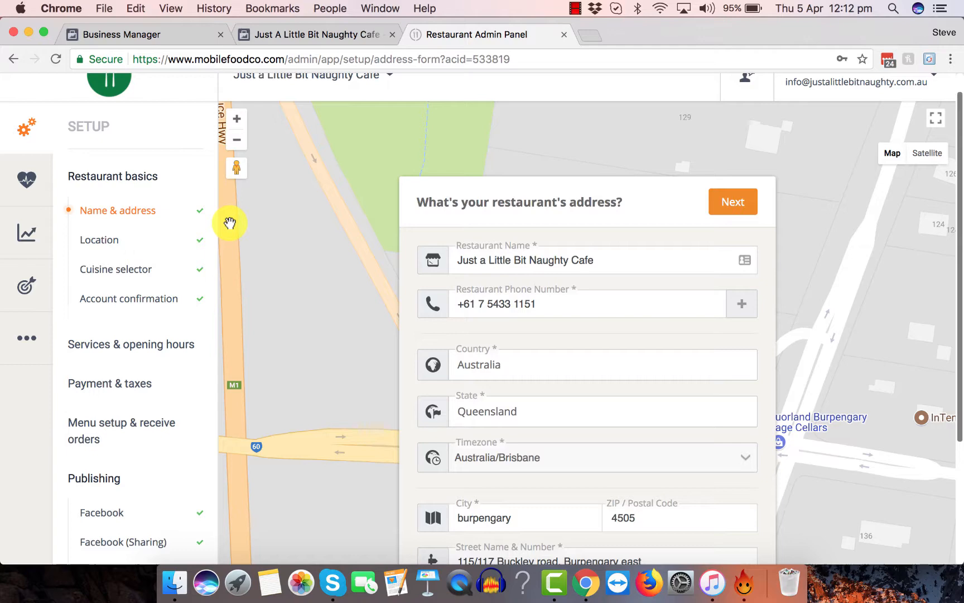
scroll(down, 3)
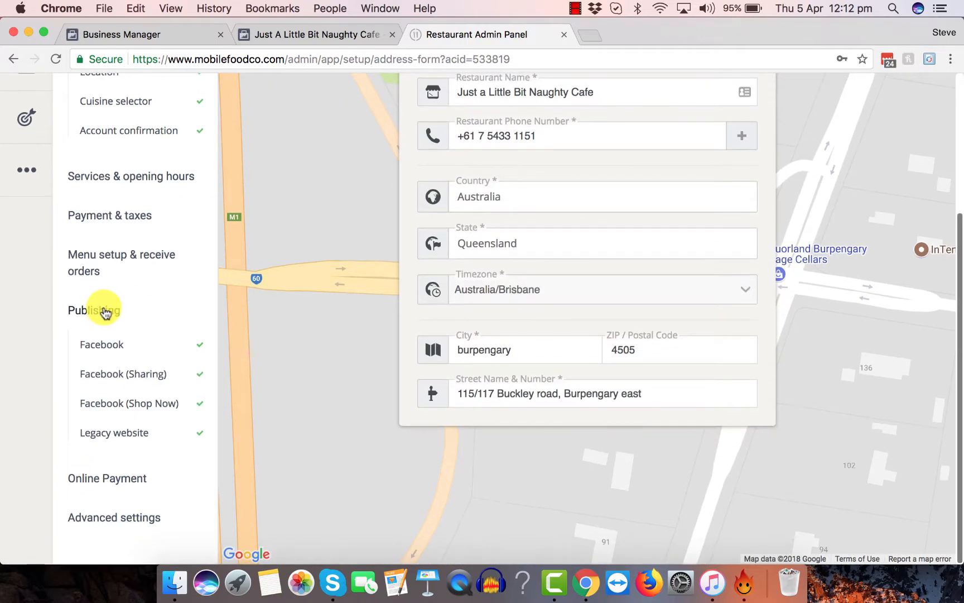
mouse_move(122, 345)
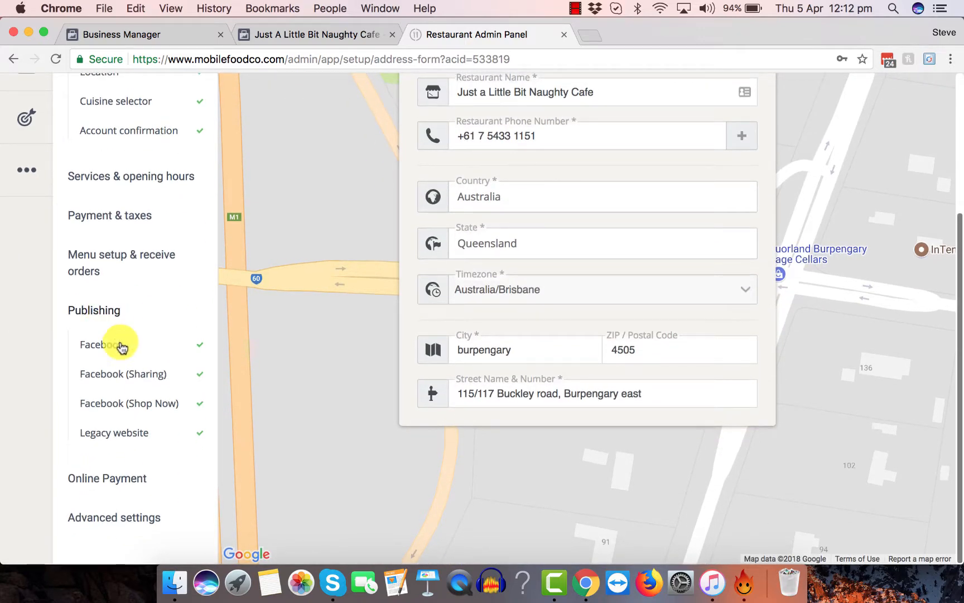
Select the personalized hot link under Publishing > Facebook (Sharing), then return to Business Manager
click(122, 374)
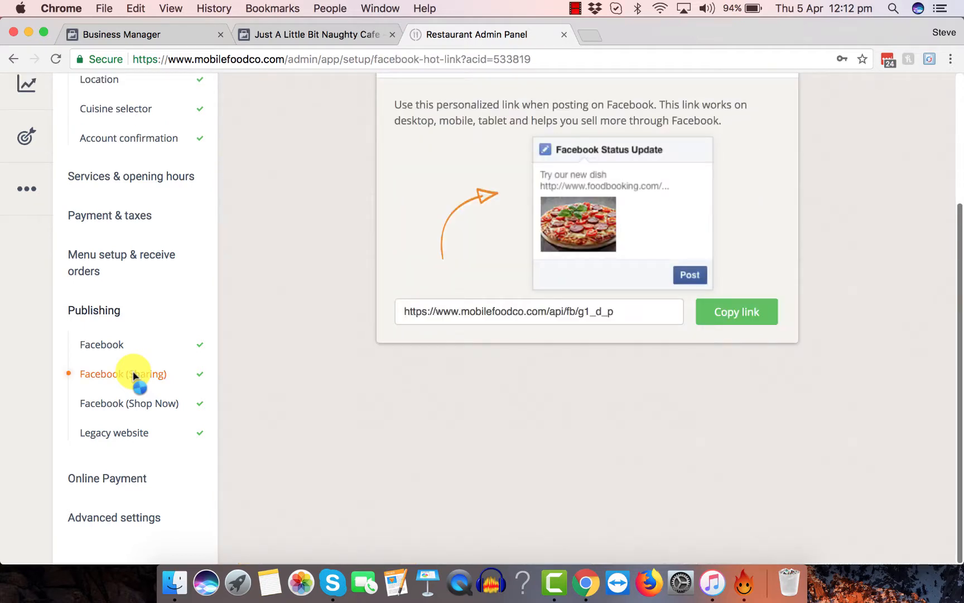
scroll(up, 3)
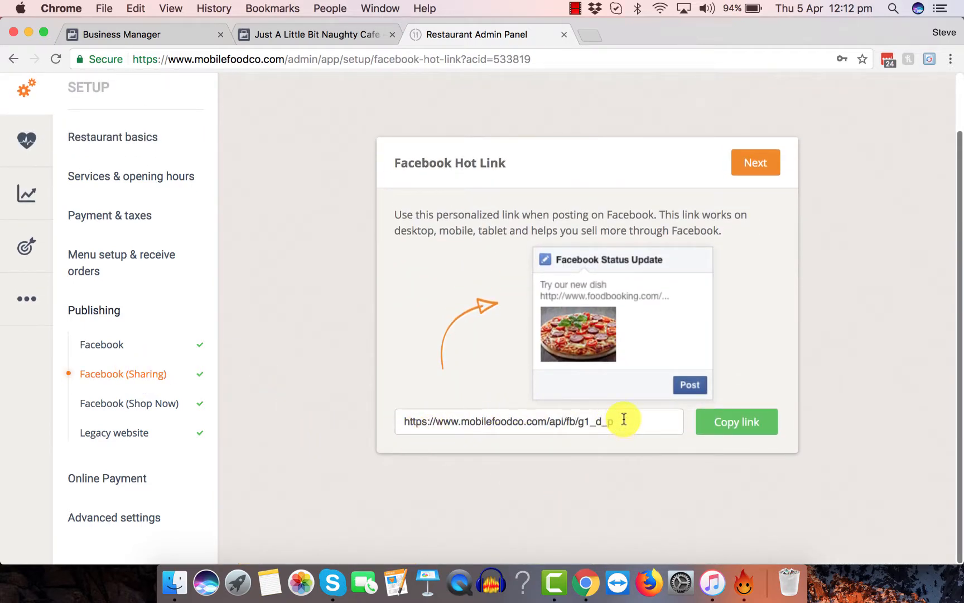
click(539, 421)
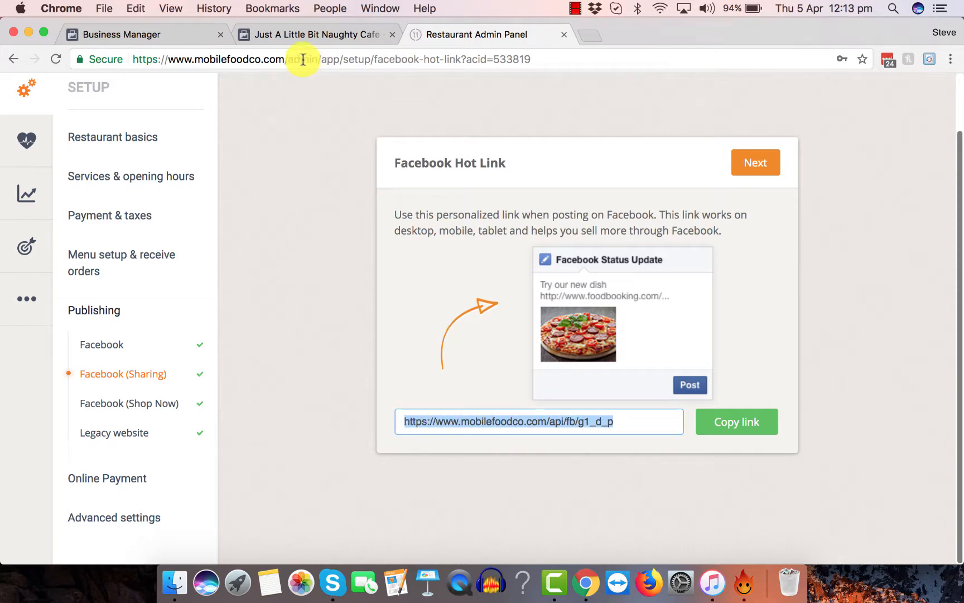
click(126, 35)
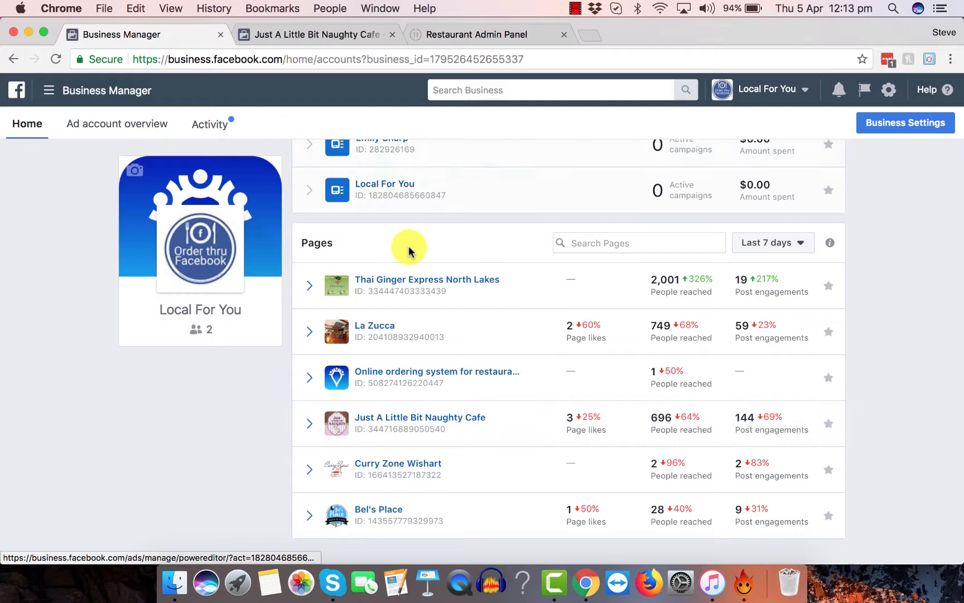
click(420, 417)
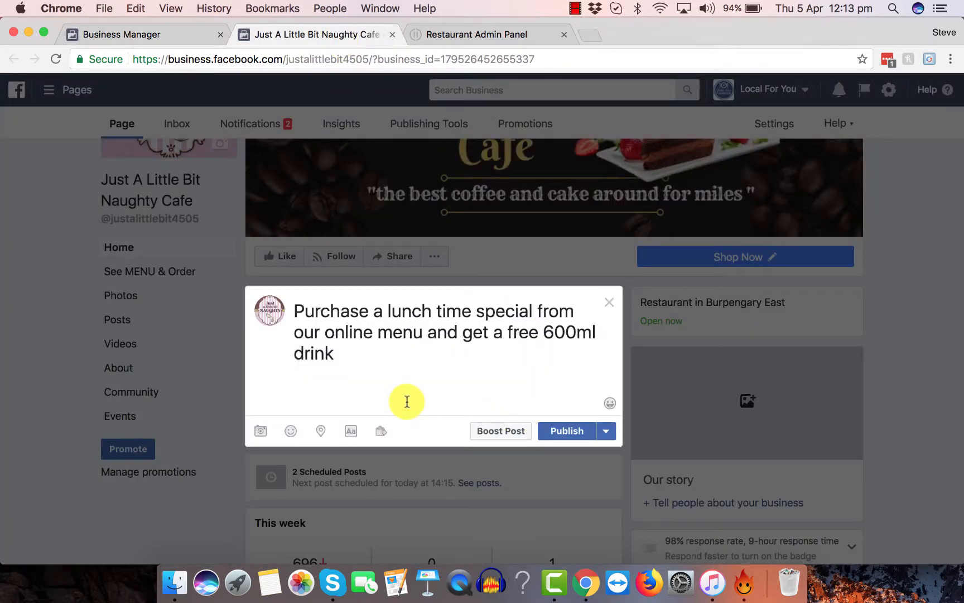
text(https://www.mobilefoodco.com/api/fb/g1_d_p)
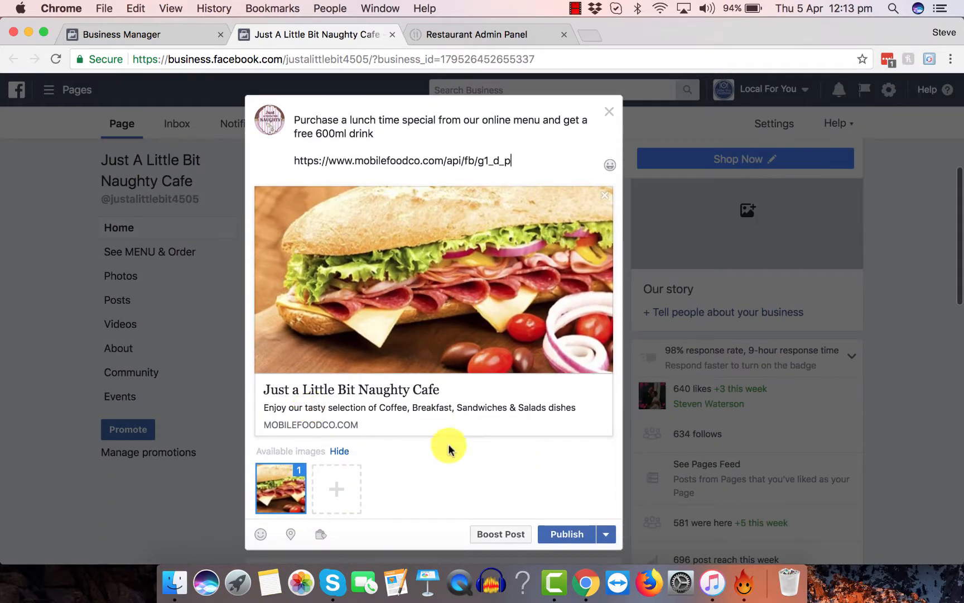
click(606, 533)
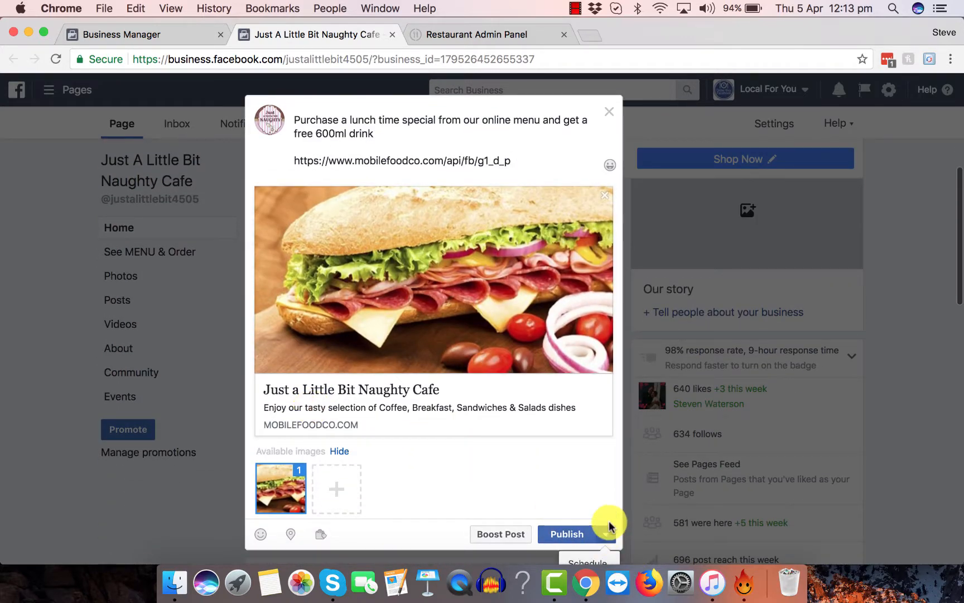
click(608, 466)
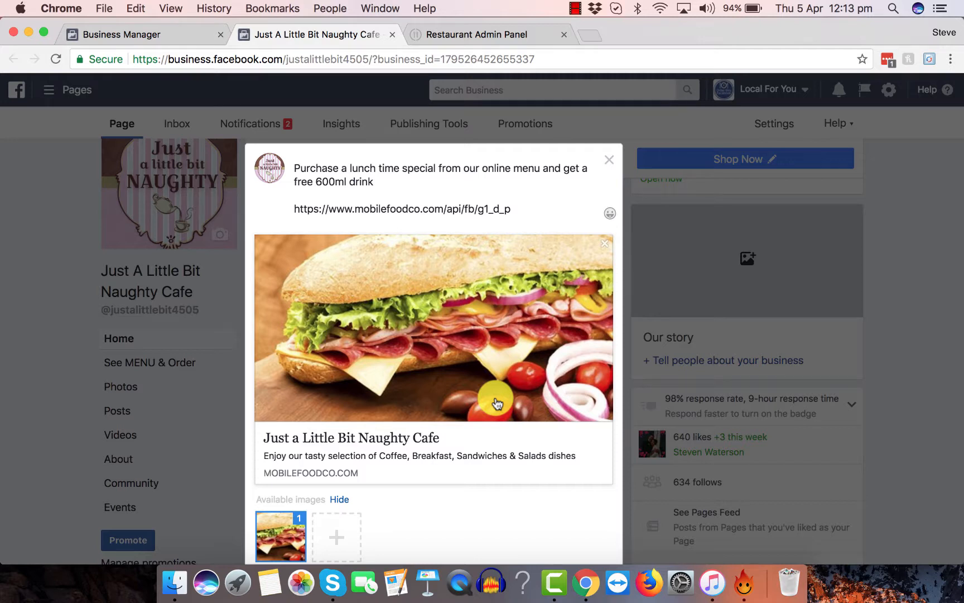
mouse_move(404, 463)
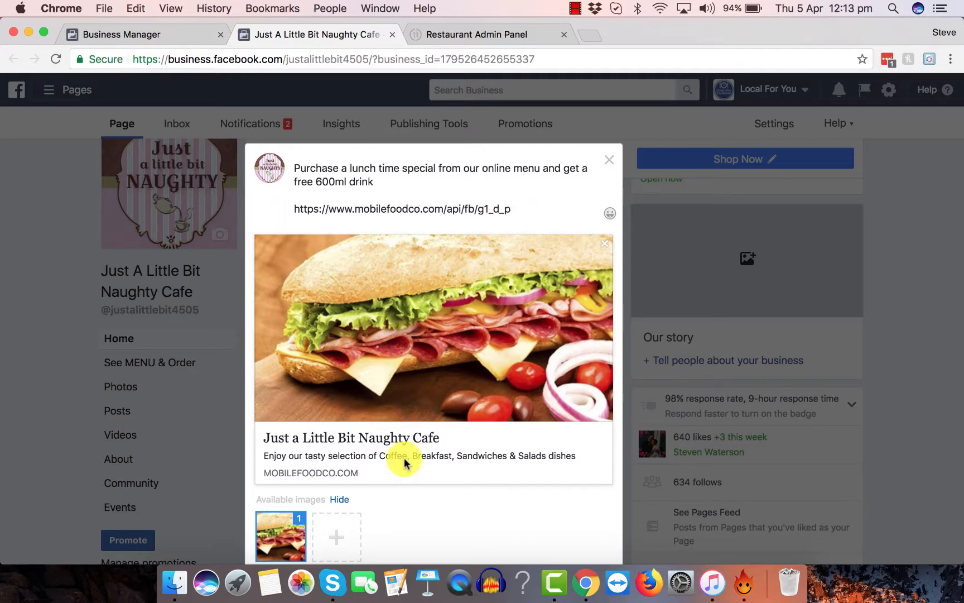
mouse_move(574, 17)
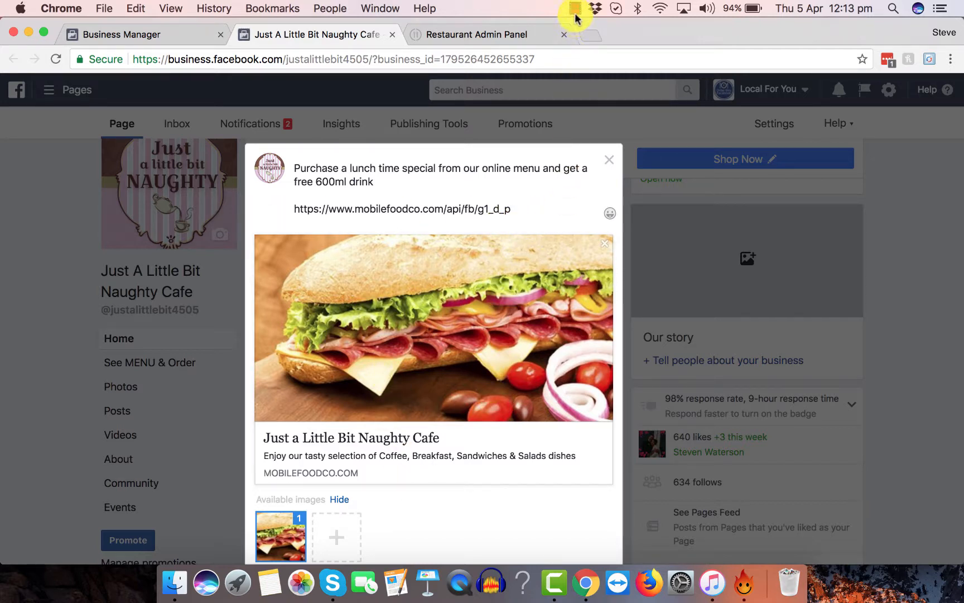